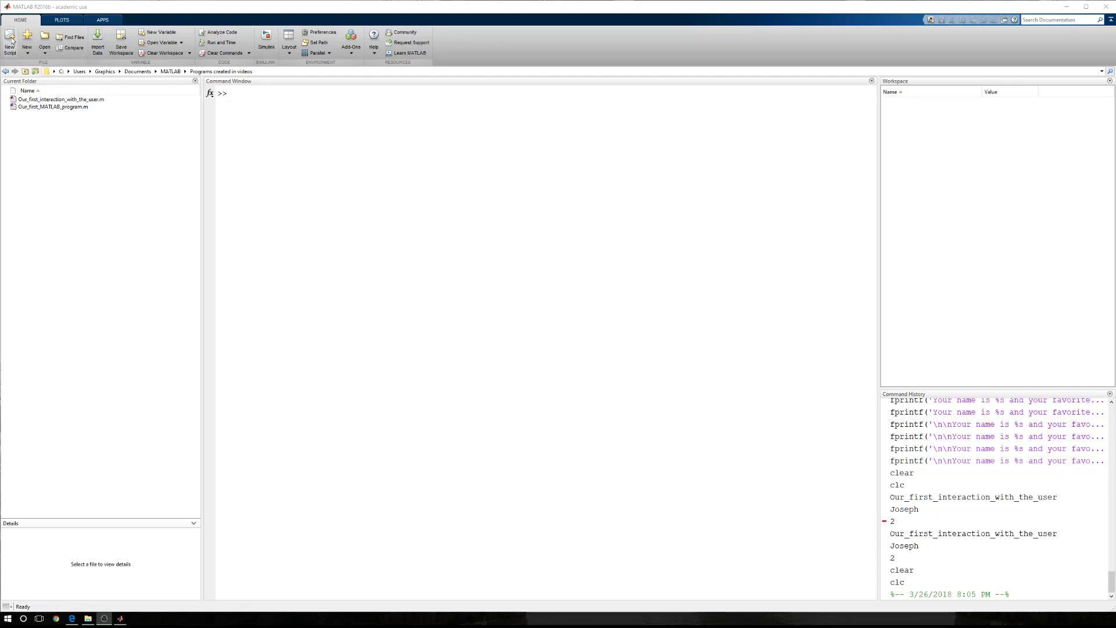
- Create a new blank Untitled script from the Home tab
{"action": "left_click", "coordinate": [9, 36]}
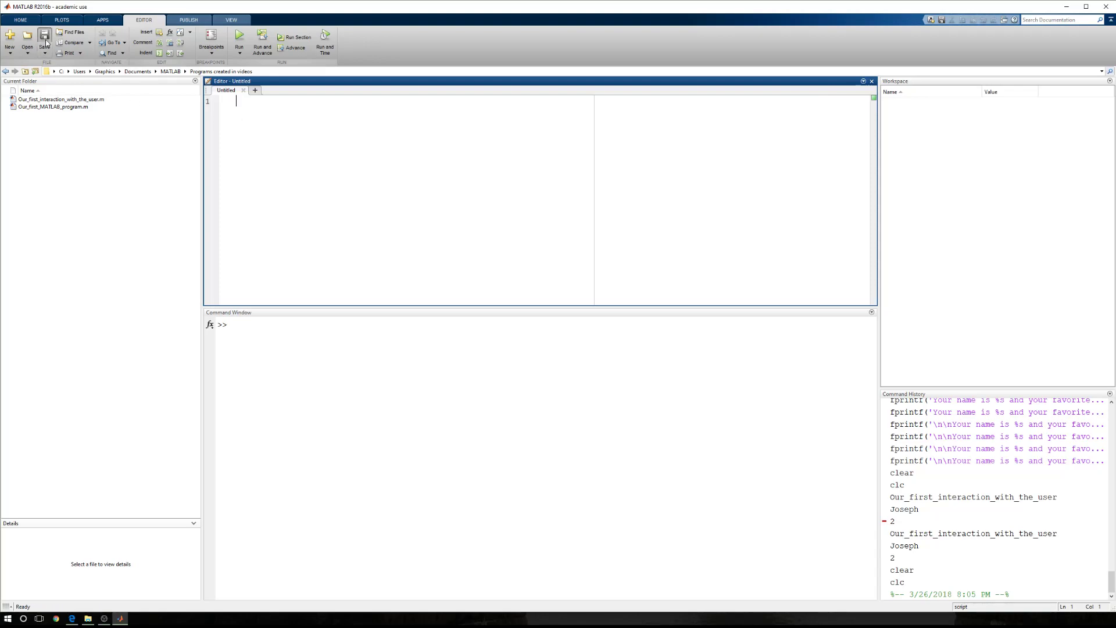
- Save the empty script as intro_to_for_loops.m
{"action": "left_click", "coordinate": [42, 34]}
{"action": "type", "text": "intro_to_for_loops"}
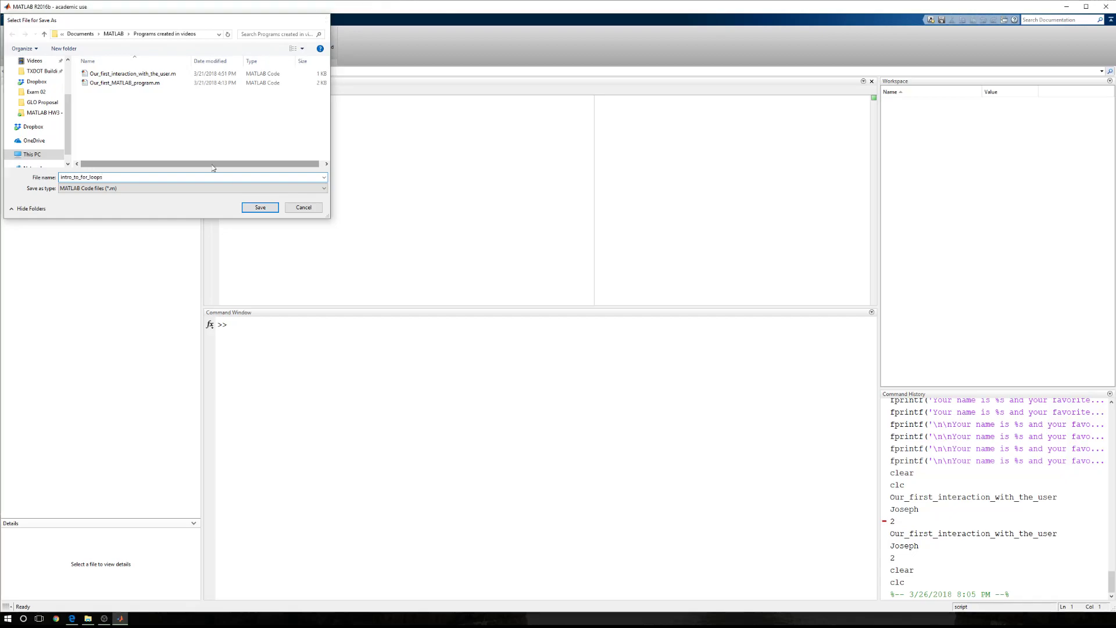
{"action": "left_click", "coordinate": [259, 207]}
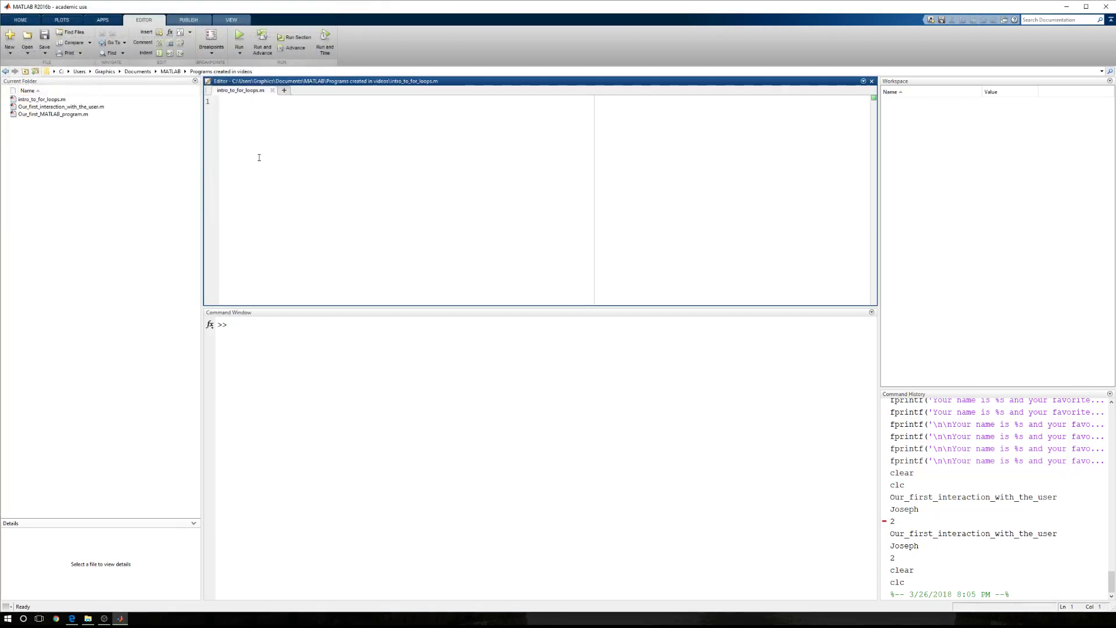
- Write clear, clc, and a for i = 1:5 loop that runs disp(i)
{"action": "type", "text": "clear"}
{"action": "type", "text": "for"}
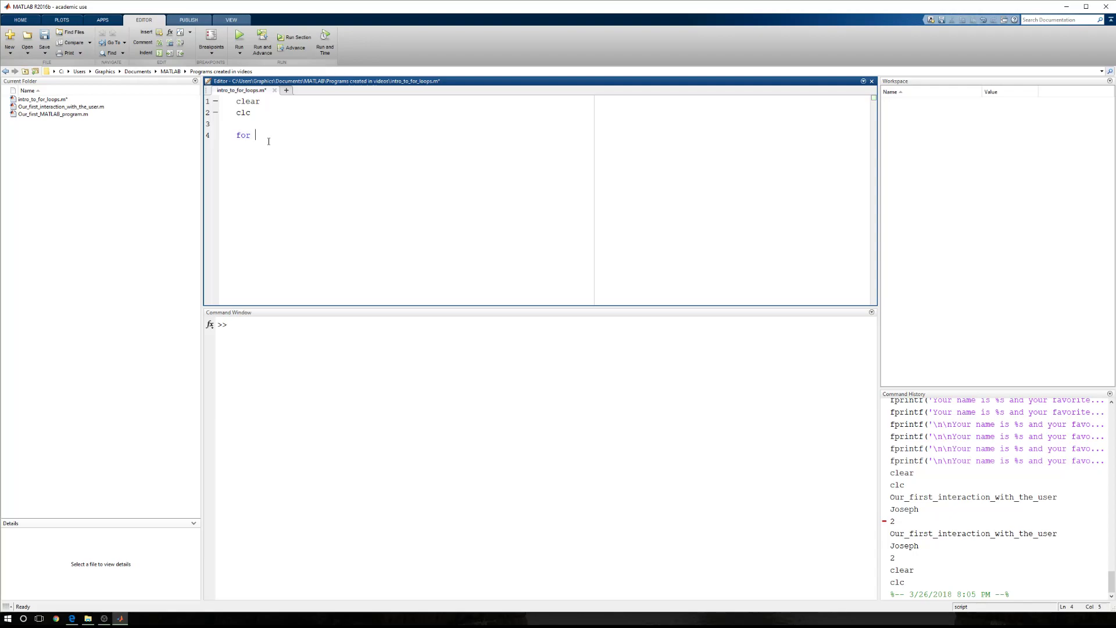
{"action": "type", "text": "i = 1:5"}
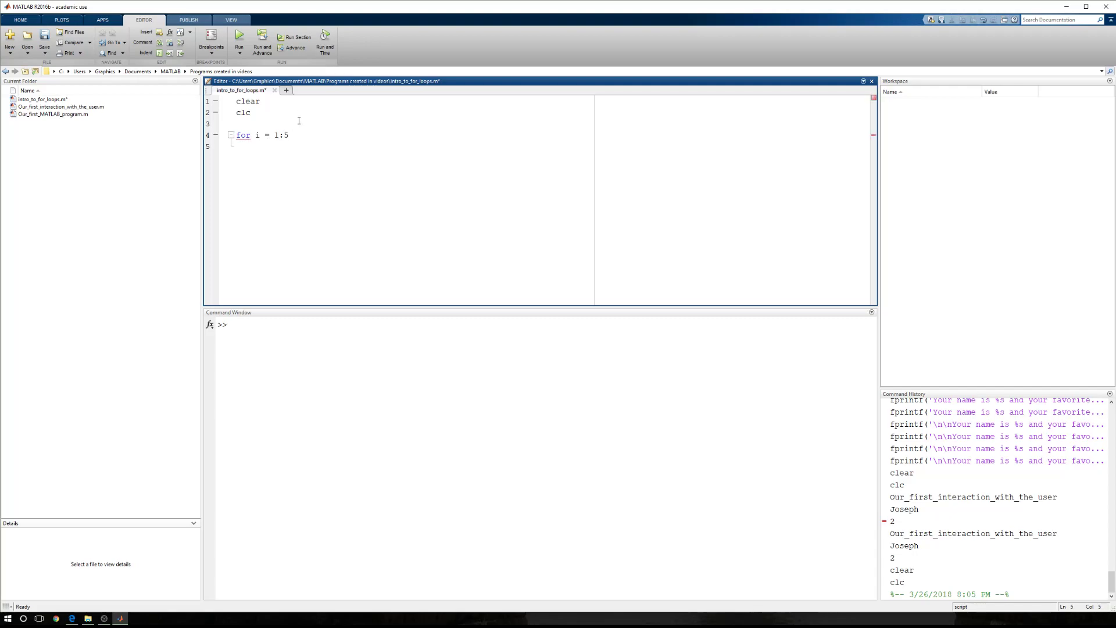
{"action": "type", "text": "disp(i)"}
{"action": "type", "text": "end"}
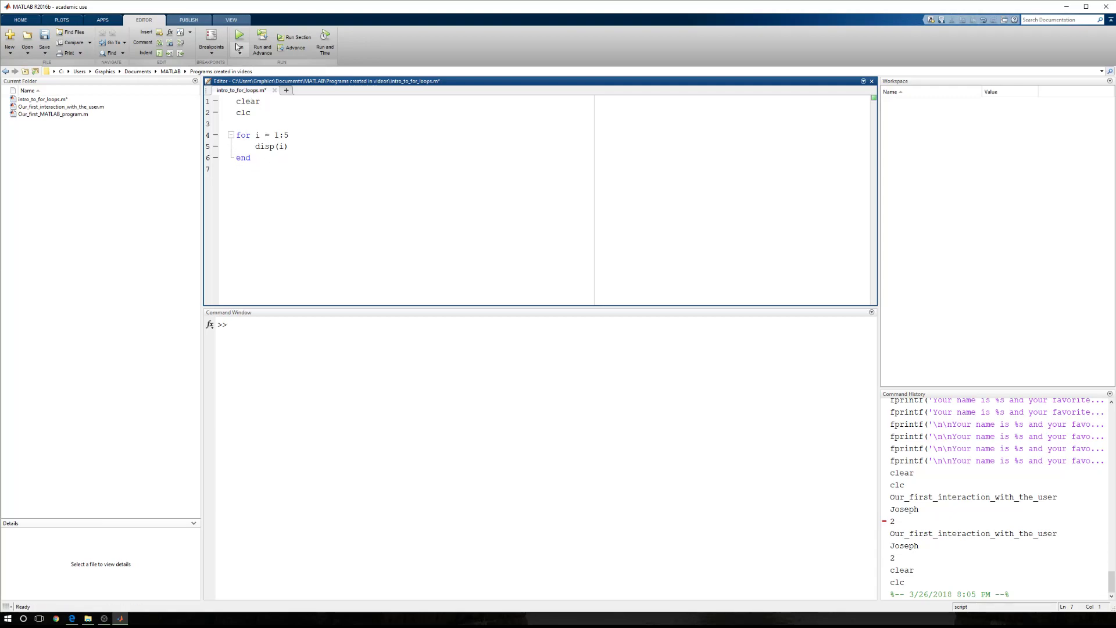
- Run the script to print 1 through 5, highlighting the loop variable i and the for keyword
{"action": "left_click", "coordinate": [240, 35]}
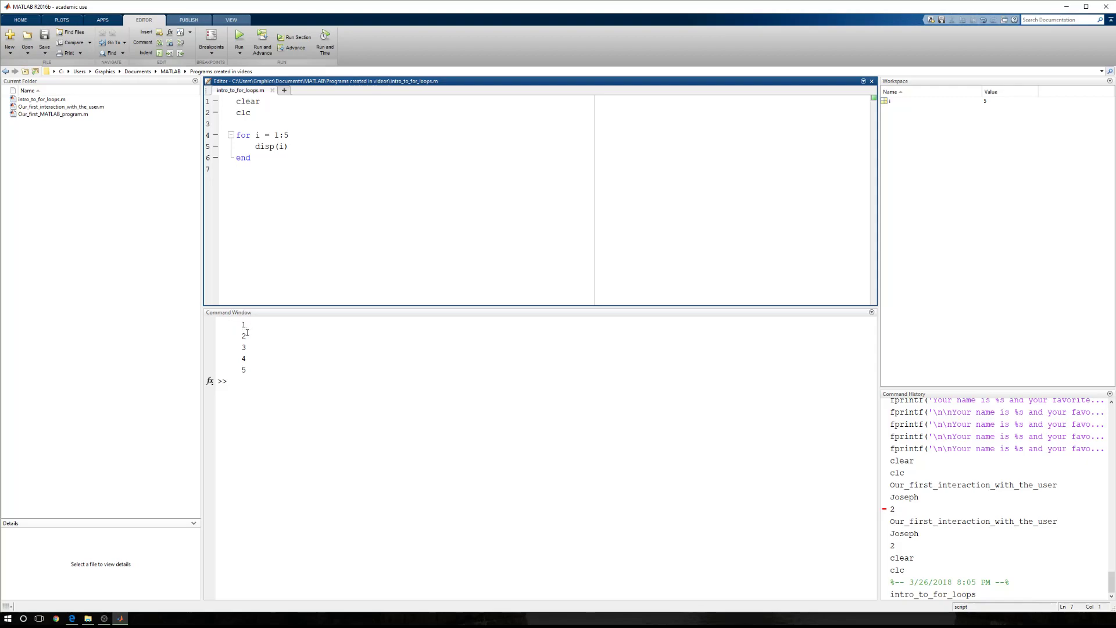
{"action": "mouse_move", "coordinate": [265, 392]}
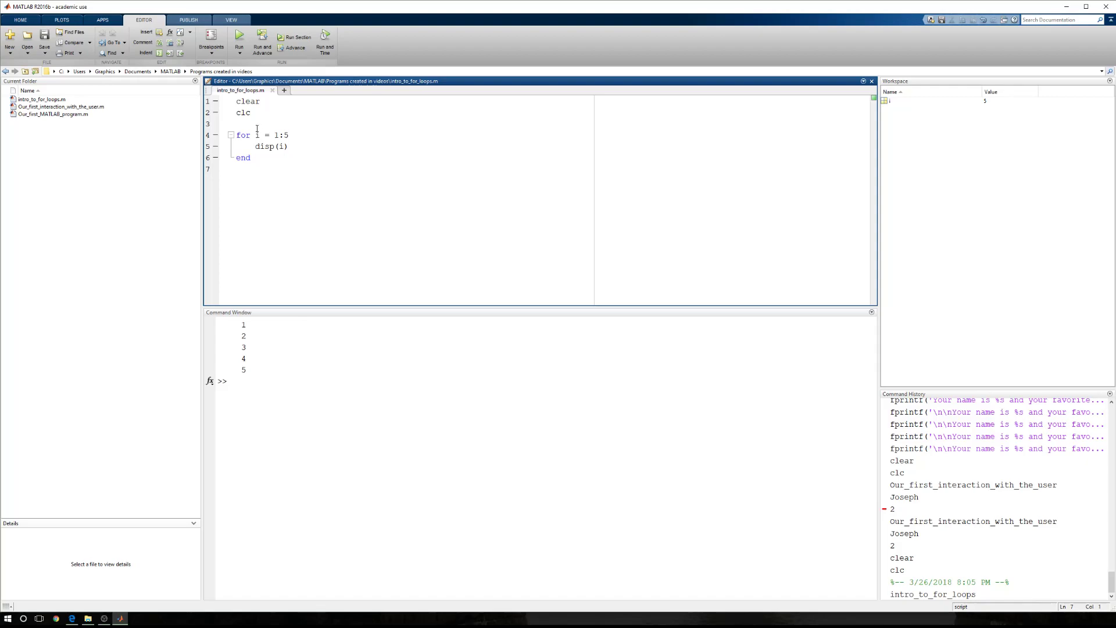
{"action": "double_click", "coordinate": [256, 135]}
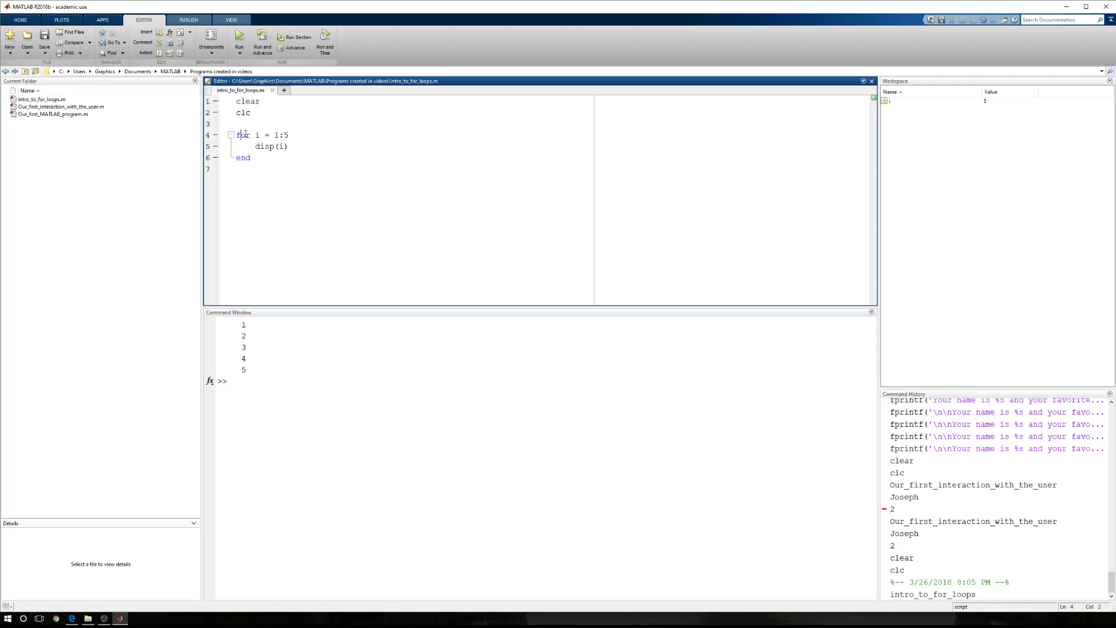
{"action": "left_click", "coordinate": [267, 167]}
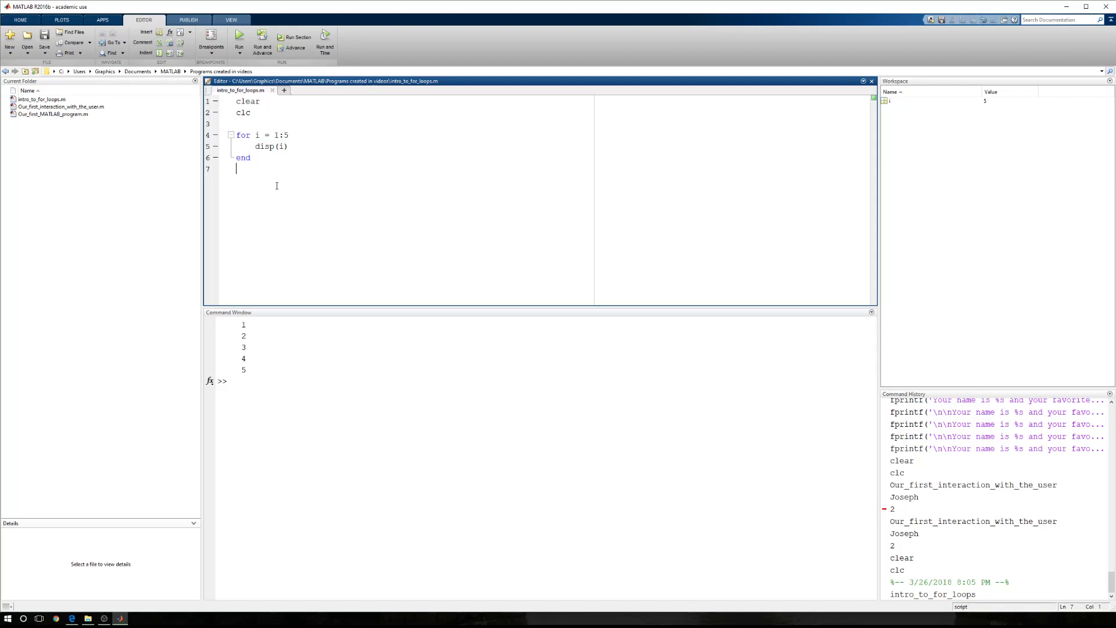
- Add disp(' ') and a for j = 2:2:10 loop displaying j, highlighting the end value 10
{"action": "type", "text": "disp"}
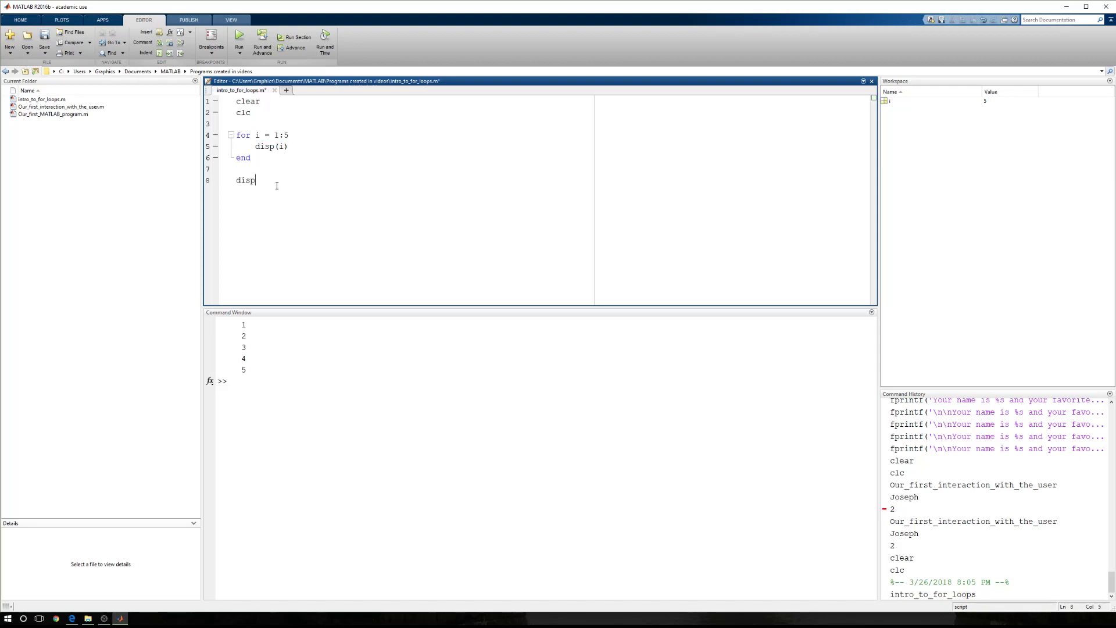
{"action": "type", "text": "(' ')"}
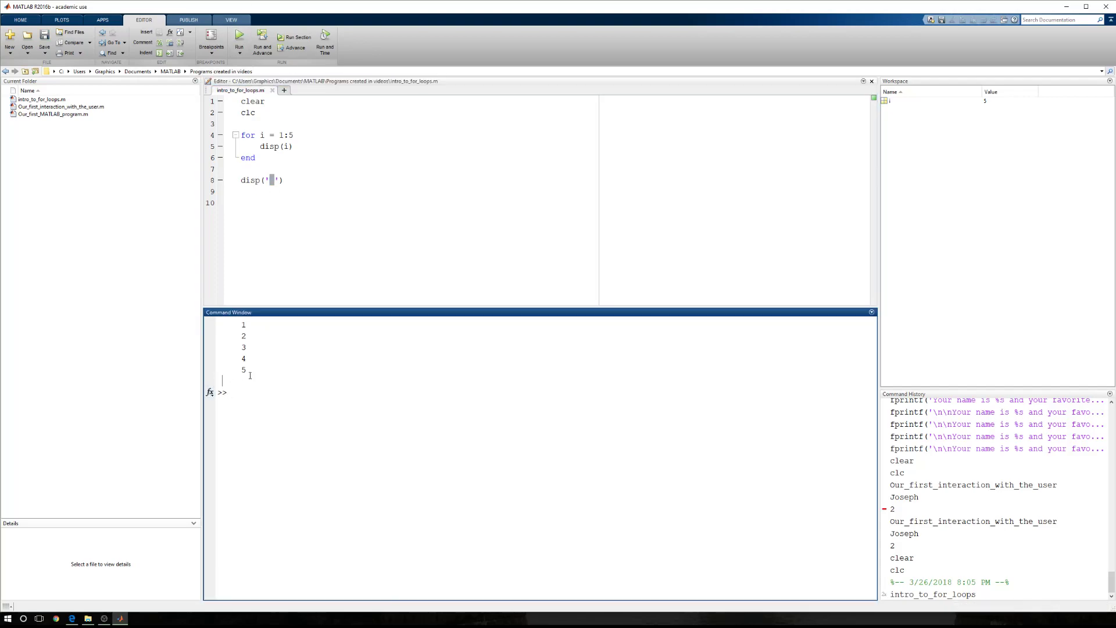
{"action": "type", "text": "for j ="}
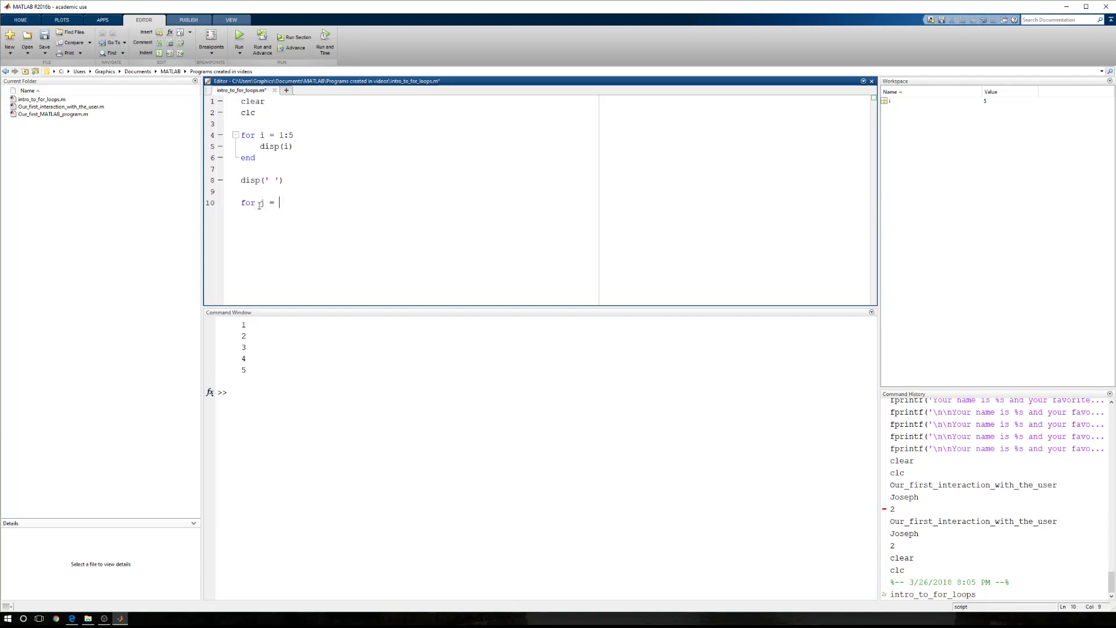
{"action": "type", "text": "2:2:10"}
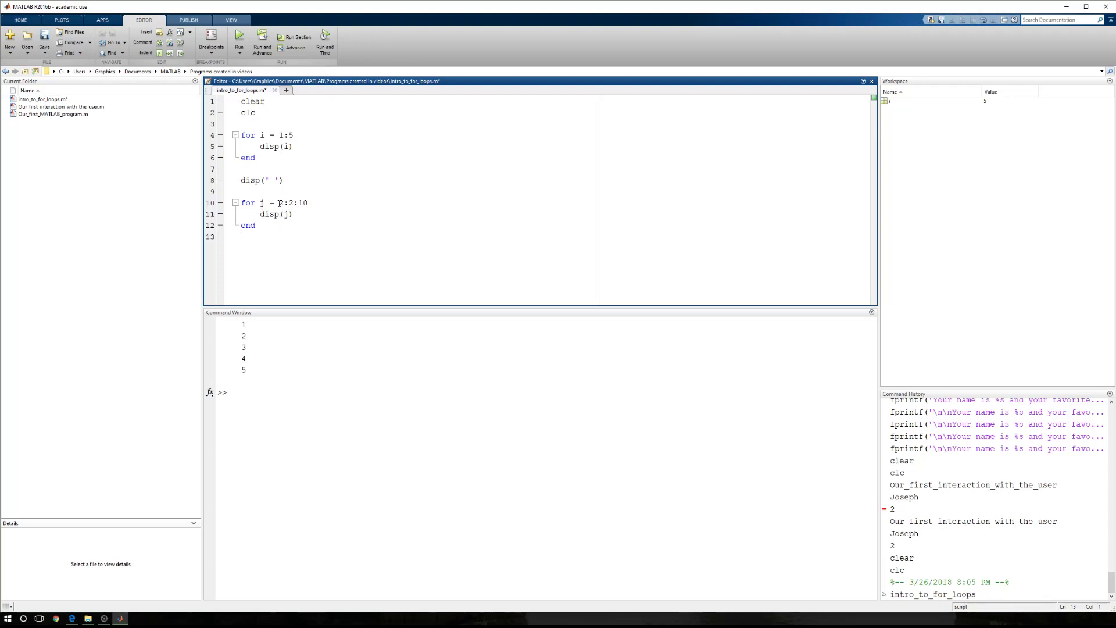
{"action": "double_click", "coordinate": [290, 202]}
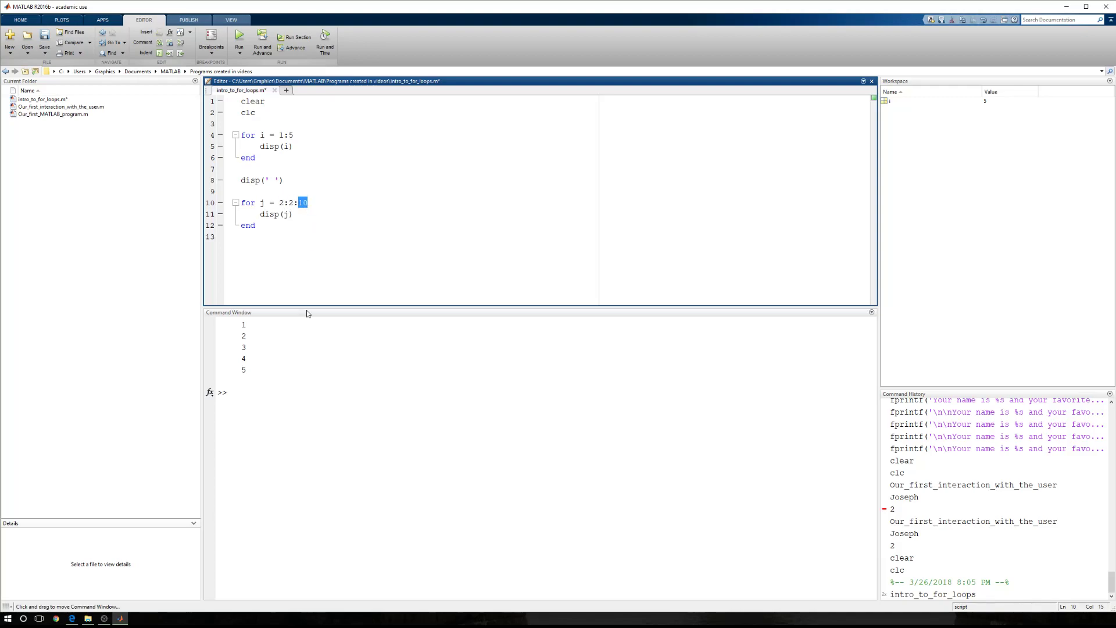
{"action": "mouse_move", "coordinate": [319, 210]}
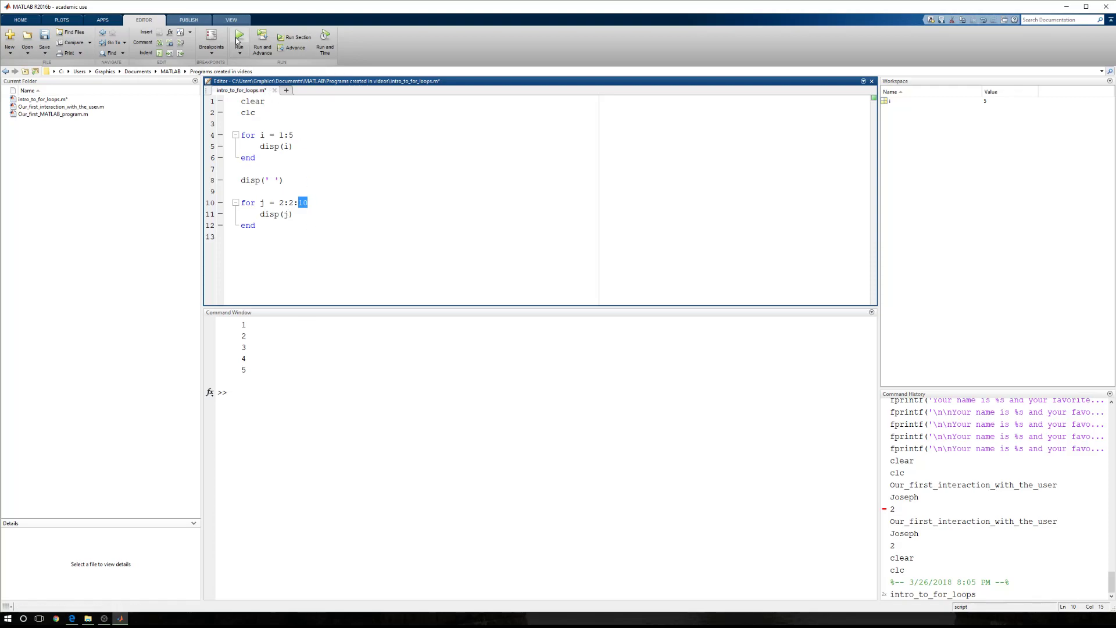
- Run intro_to_for_loops.m to print 1–5, a blank line, then 2, 4, 6, 8, 10
{"action": "left_click", "coordinate": [237, 35]}
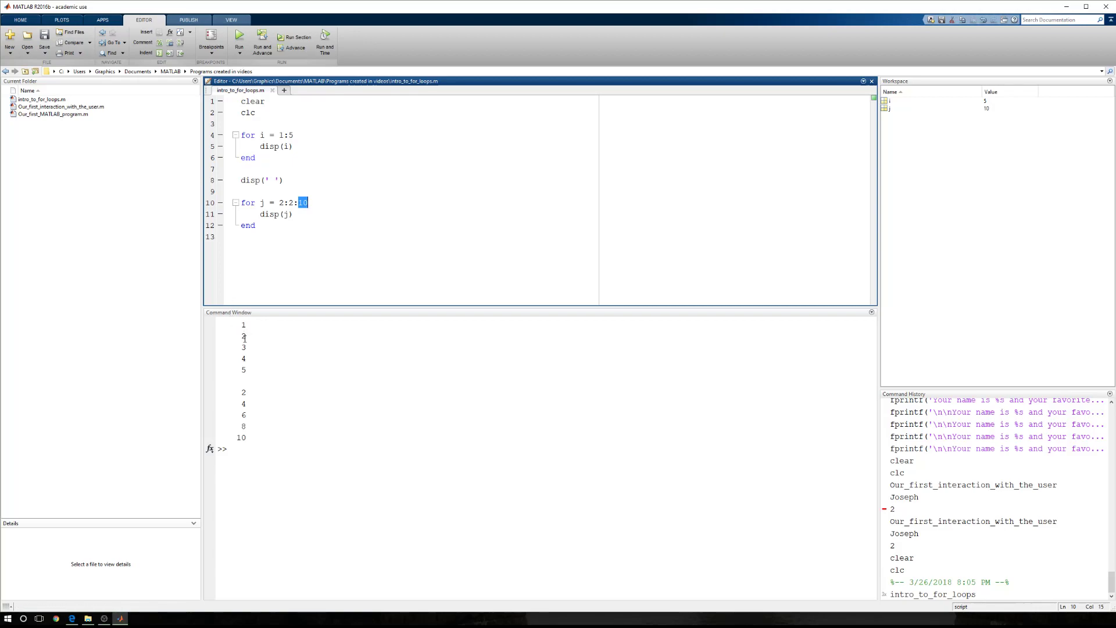
{"action": "mouse_move", "coordinate": [247, 384]}
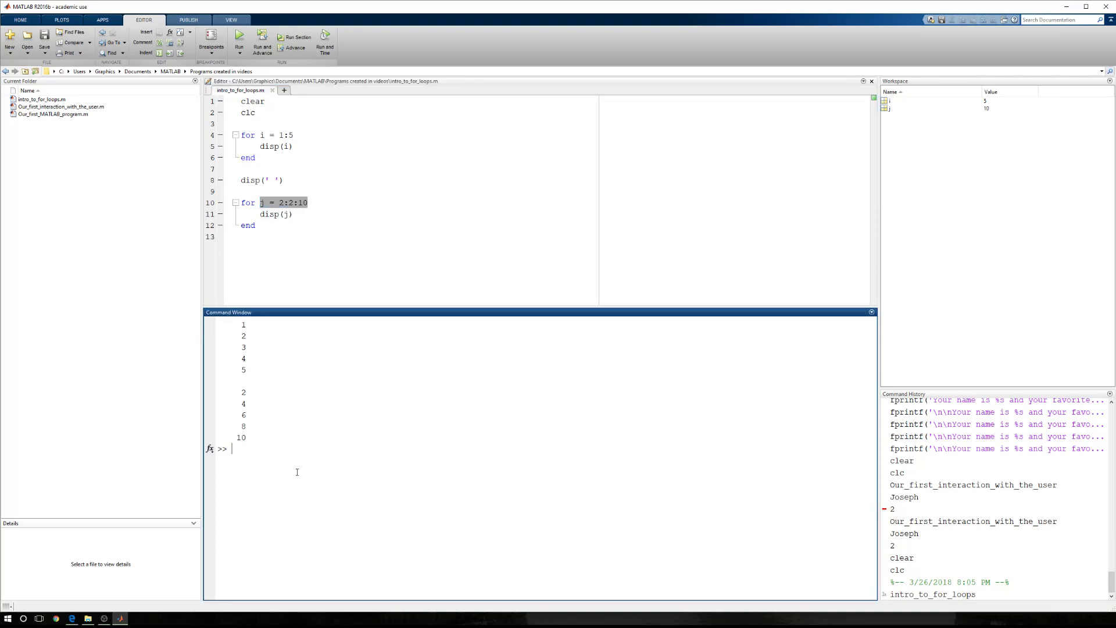
- Enter j = 2:2:10 in the Command Window to show the vector 2 4 6 8 10
{"action": "type", "text": "j = 2:"}
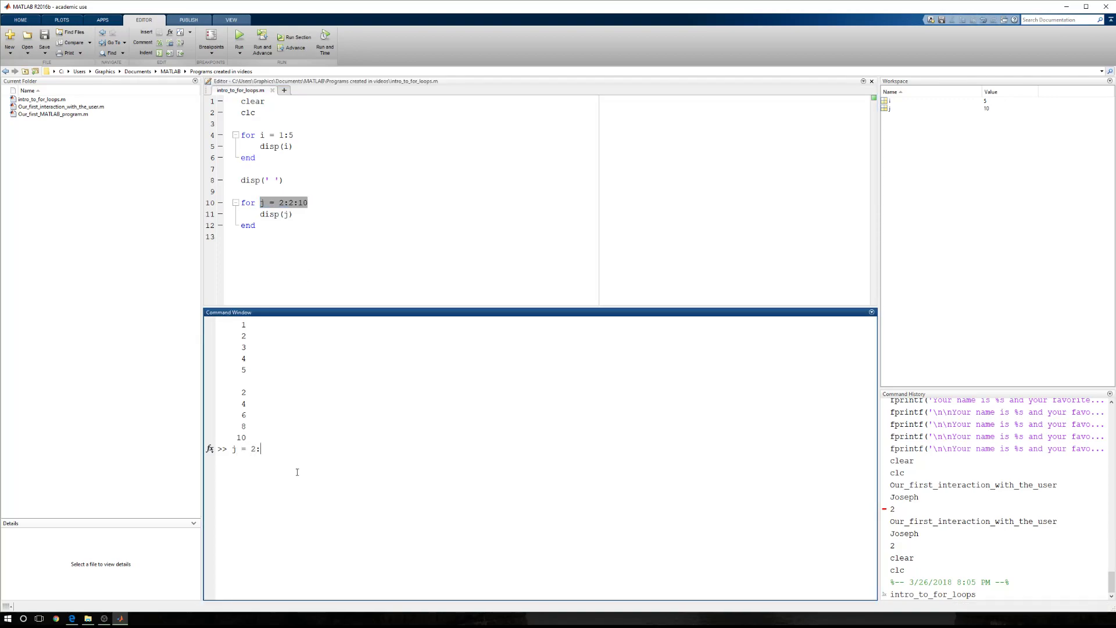
{"action": "type", "text": "2:10"}
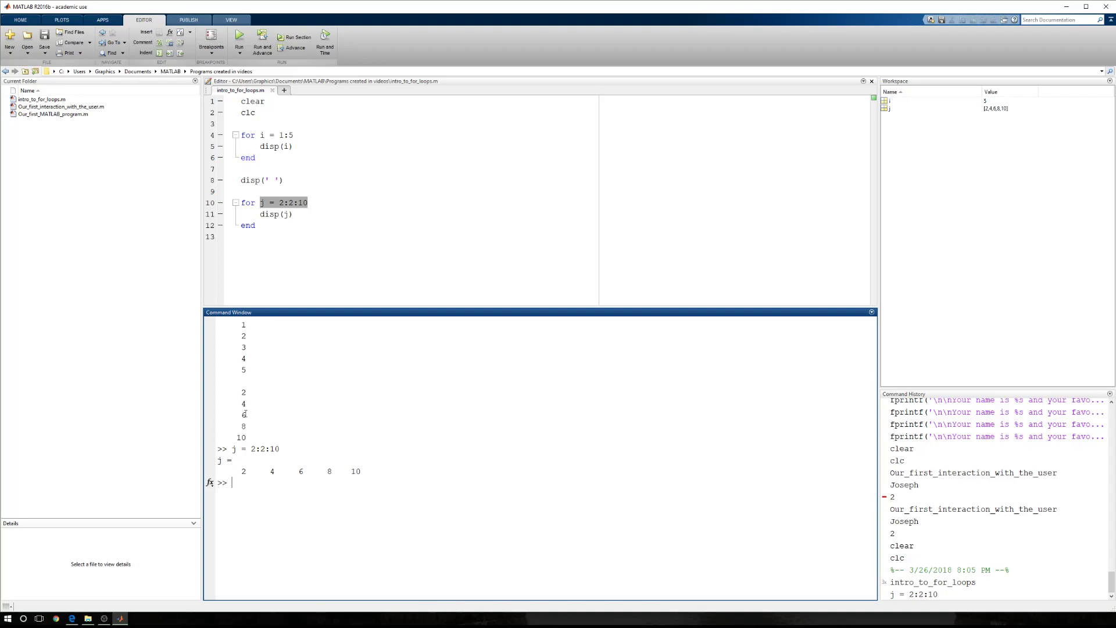
{"action": "mouse_move", "coordinate": [276, 384]}
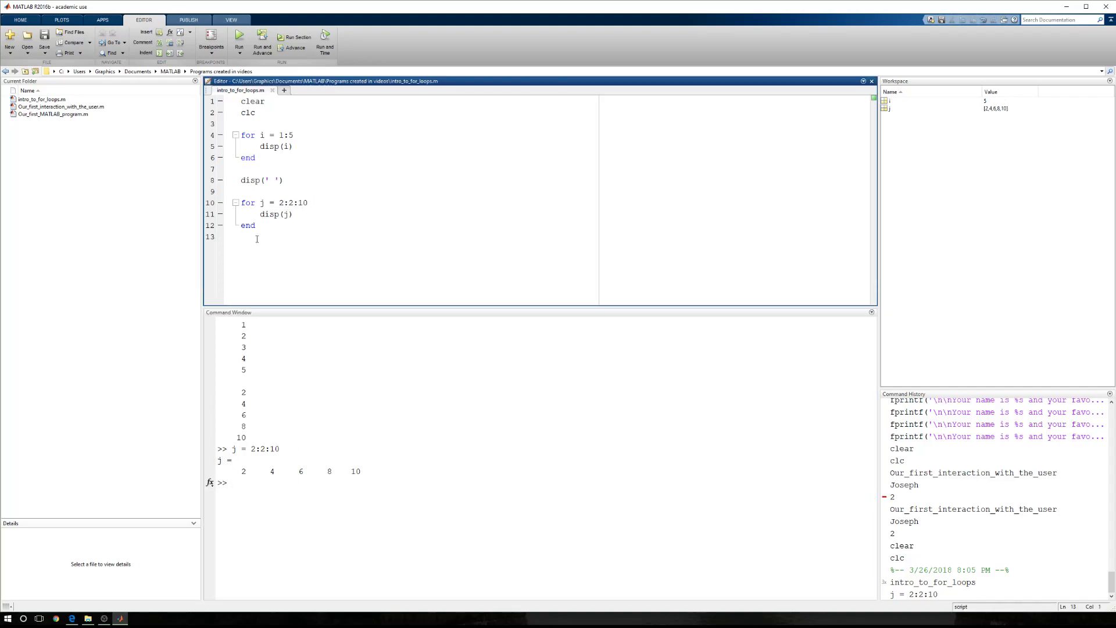
- Add disp(' ') and a third loop, for k = [-7 34 98 -2 1], displaying k
{"action": "type", "text": "disp(' '"}
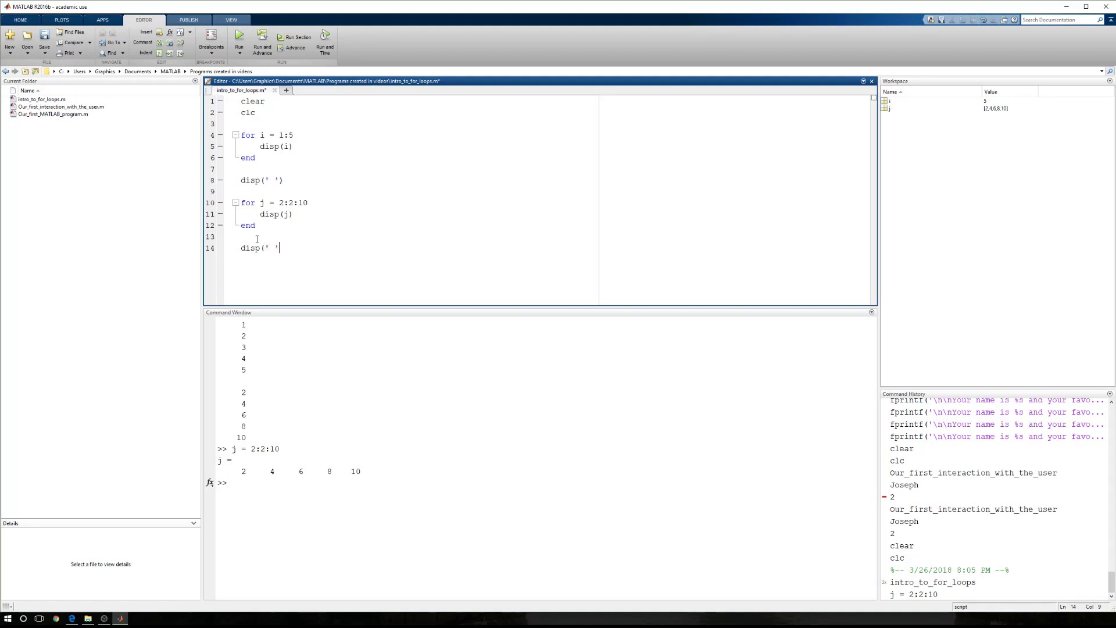
{"action": "key", "text": "Enter"}
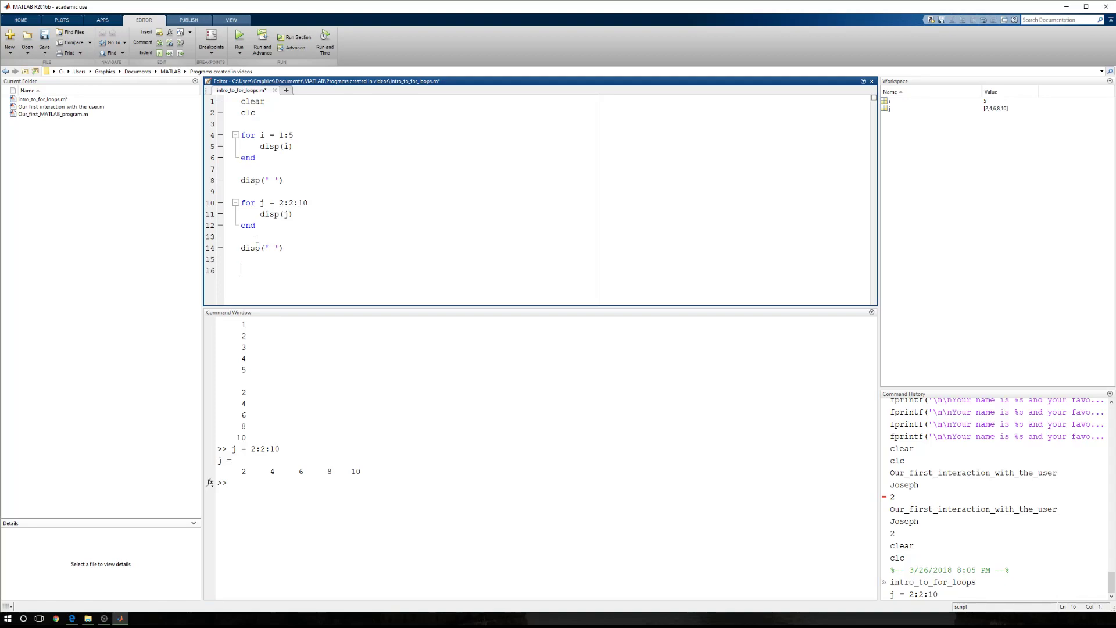
{"action": "type", "text": "for k ="}
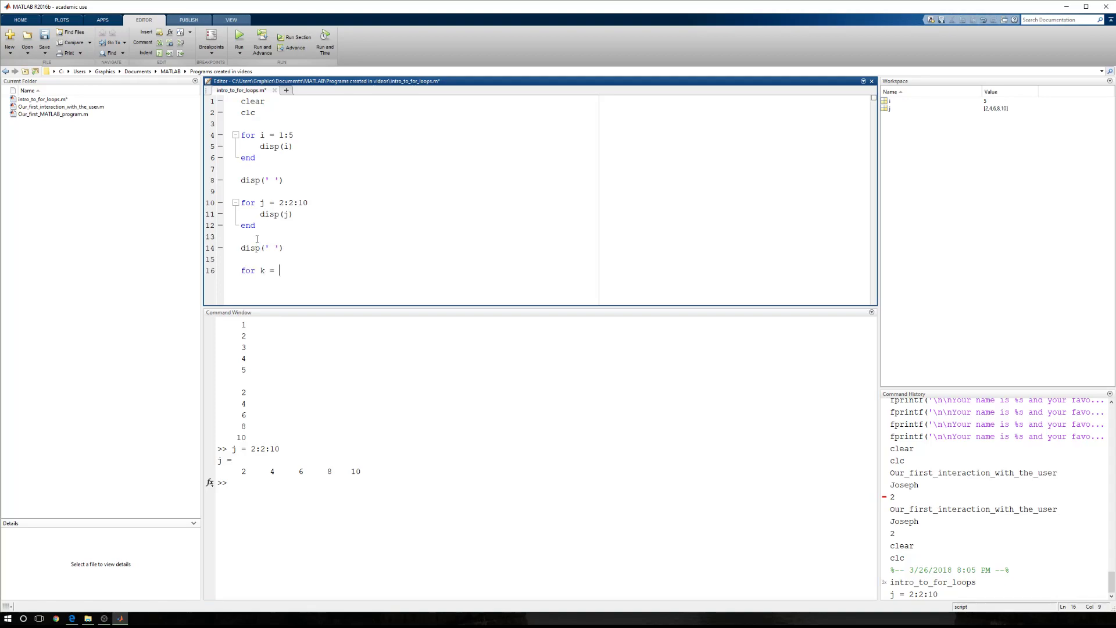
{"action": "type", "text": "["}
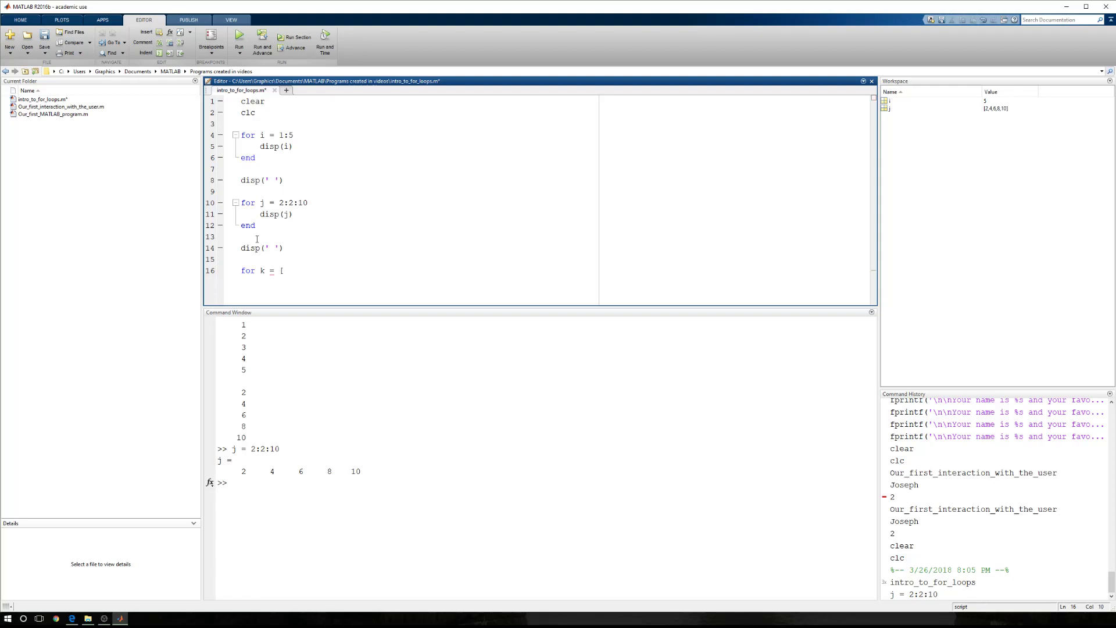
{"action": "type", "text": "-7 34"}
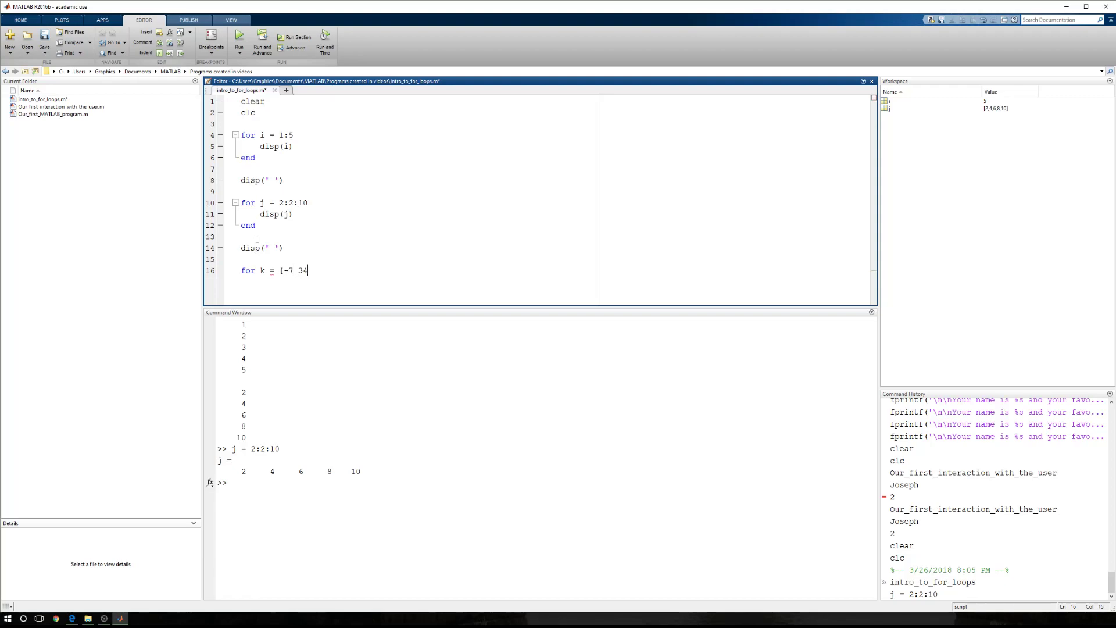
{"action": "type", "text": "98"}
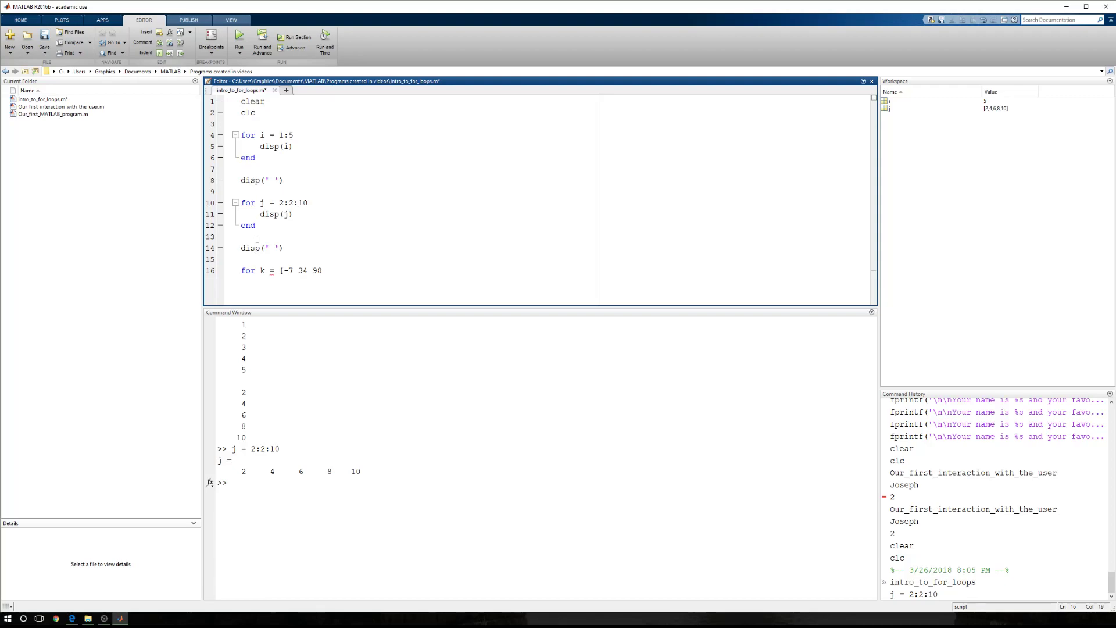
{"action": "type", "text": "-2"}
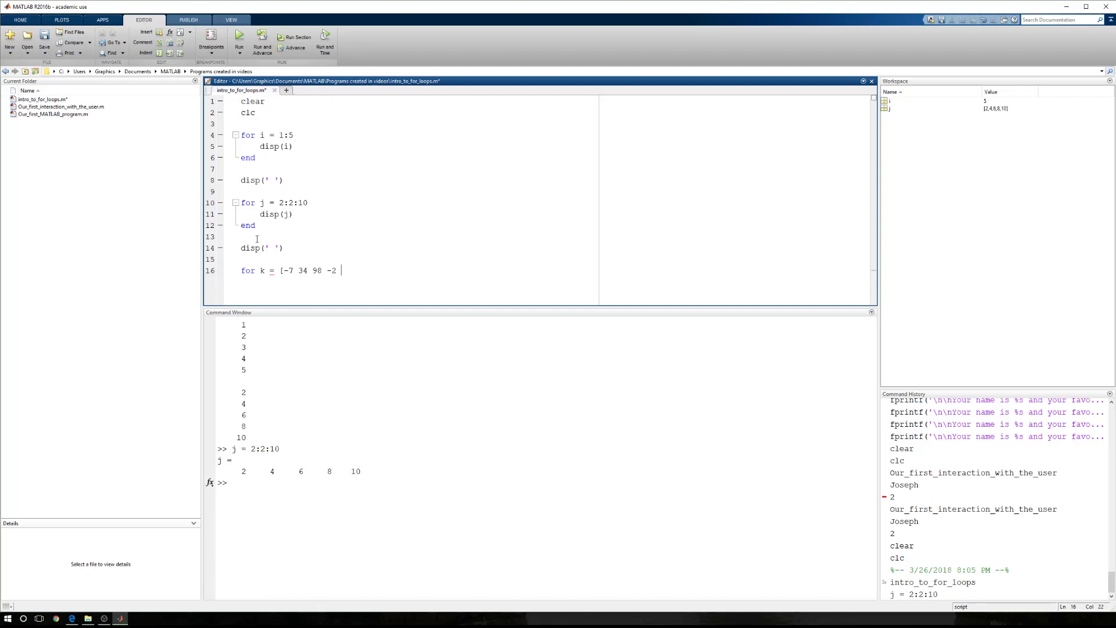
{"action": "type", "text": "1]"}
{"action": "type", "text": "disp(k)"}
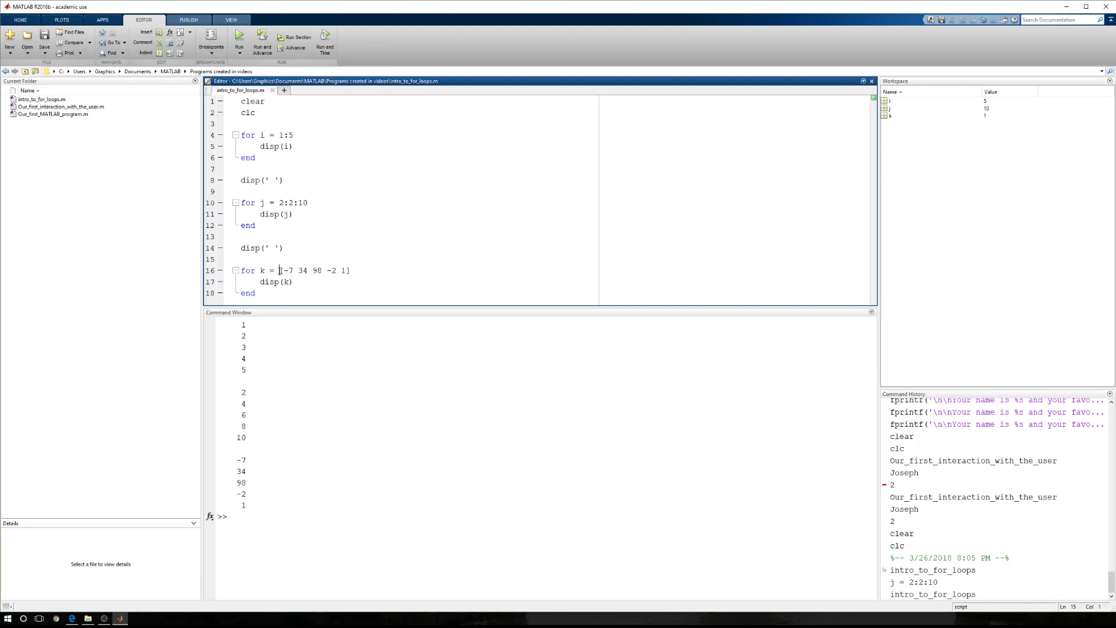
- Select the value list [-7 34 98 -2 1] in the third loop's header
{"action": "left_click", "coordinate": [262, 270]}
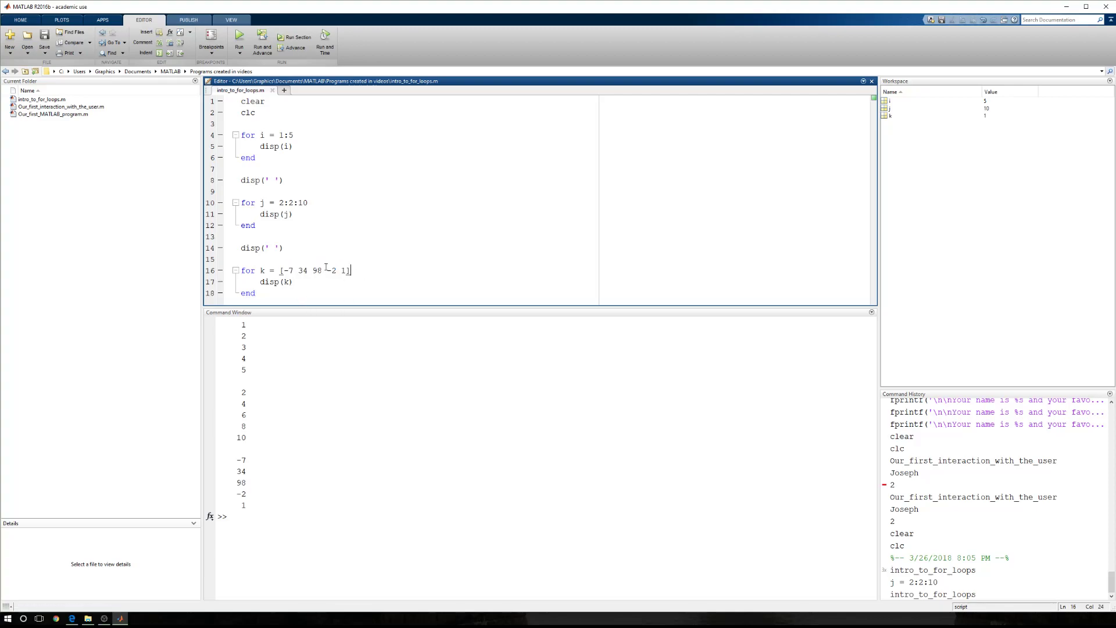
{"action": "left_click", "coordinate": [294, 214]}
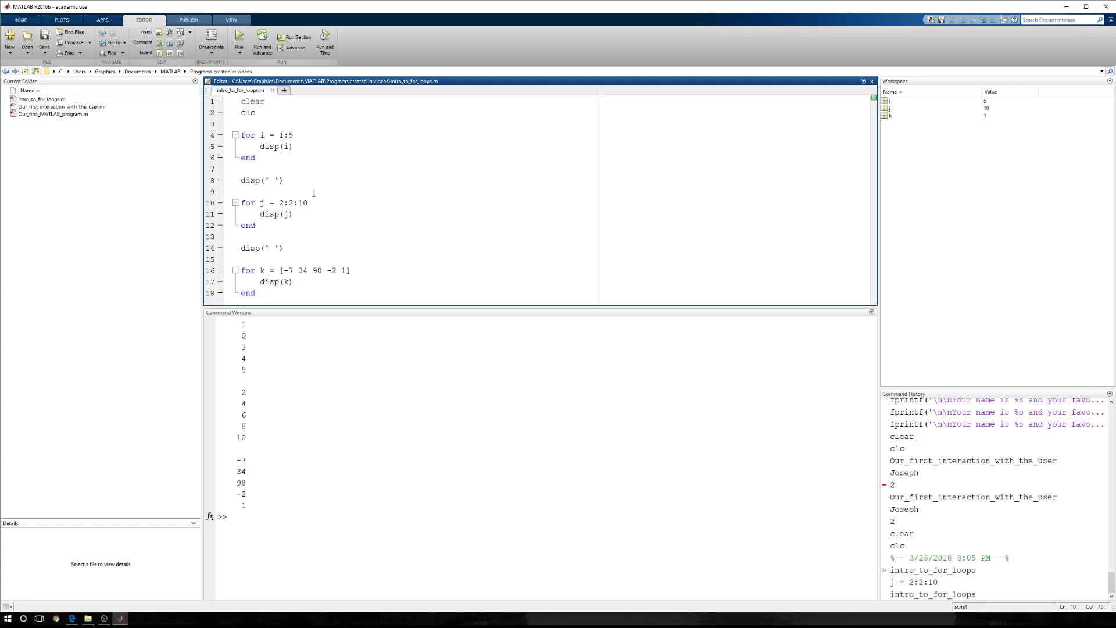
{"action": "mouse_move", "coordinate": [310, 187]}
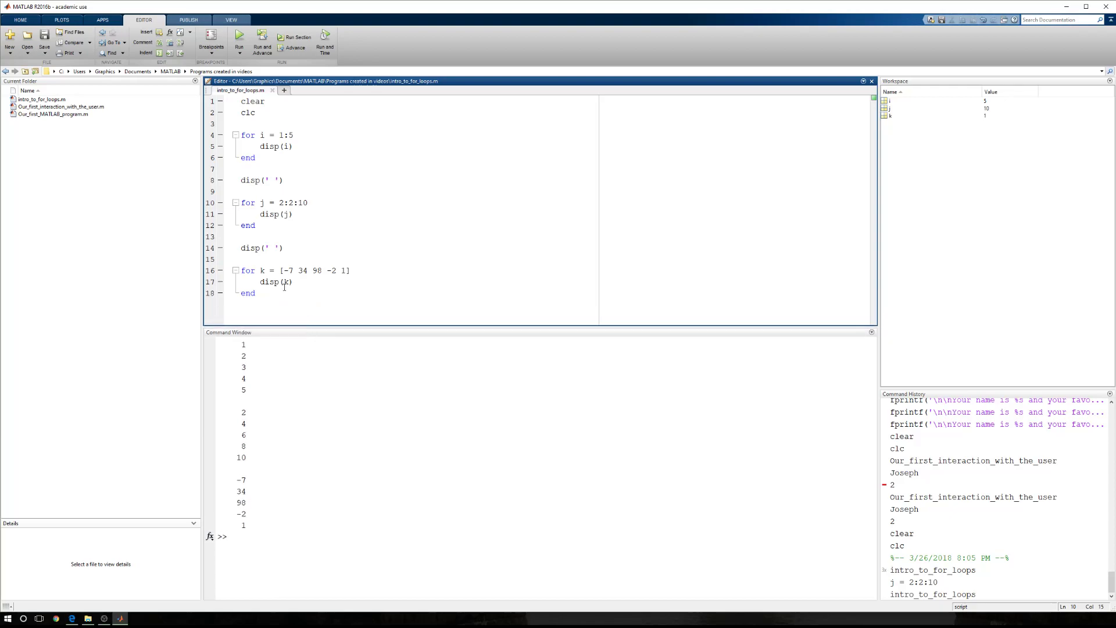
{"action": "left_click_drag", "start_coordinate": [280, 269], "coordinate": [350, 270]}
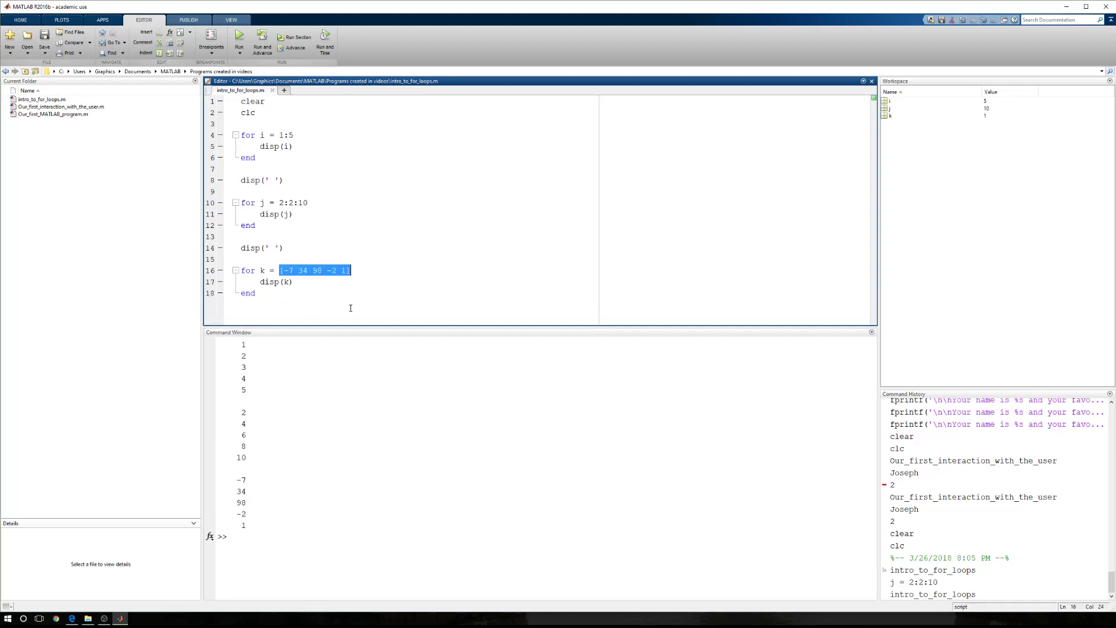
{"action": "mouse_move", "coordinate": [328, 301]}
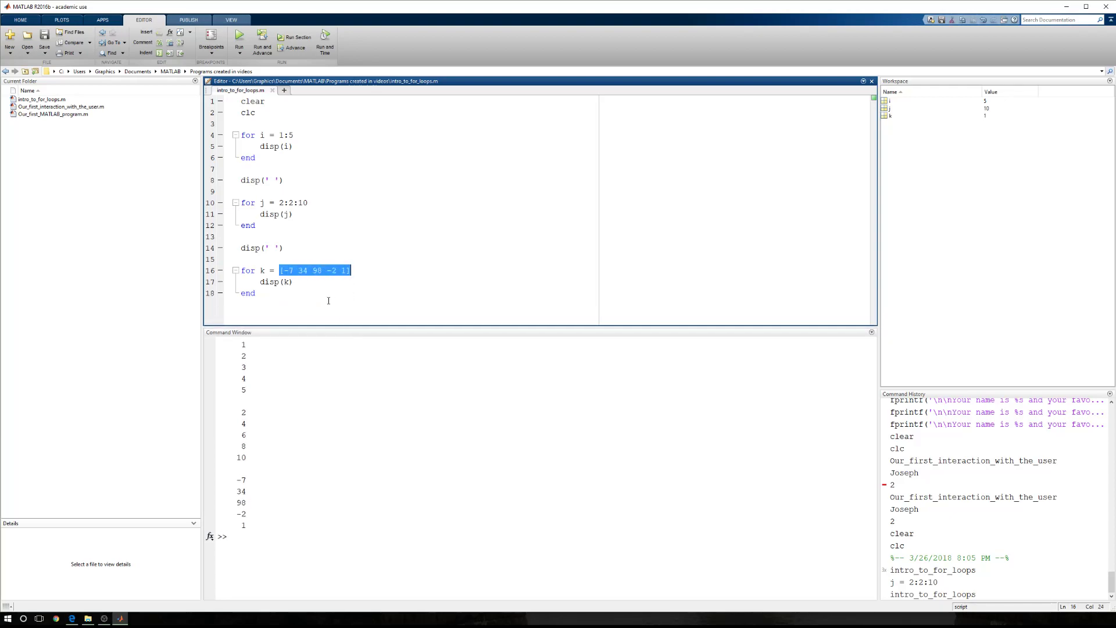